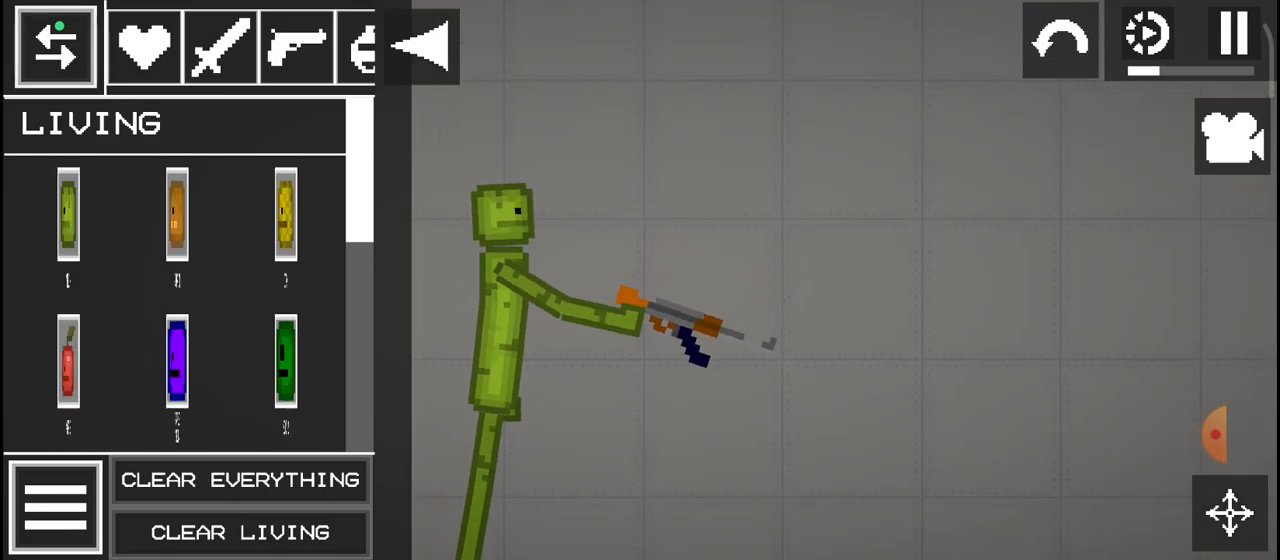
# Step: Close the item catalogue to view the AK-holding melon, then leave the sandbox for the main menu
pyautogui.click(50, 46)
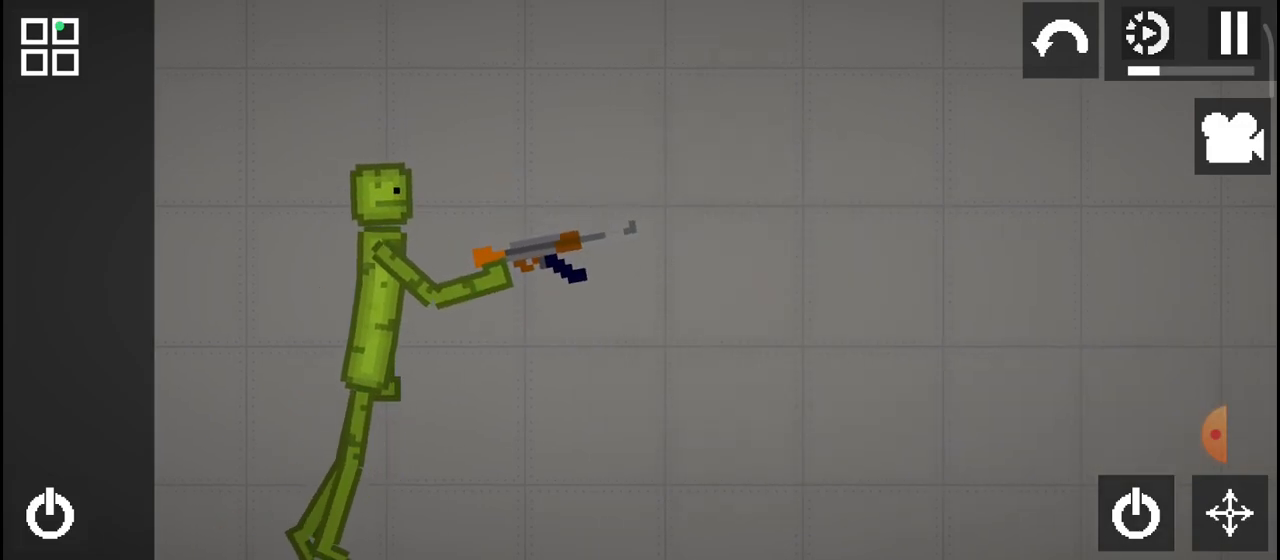
pyautogui.click(50, 48)
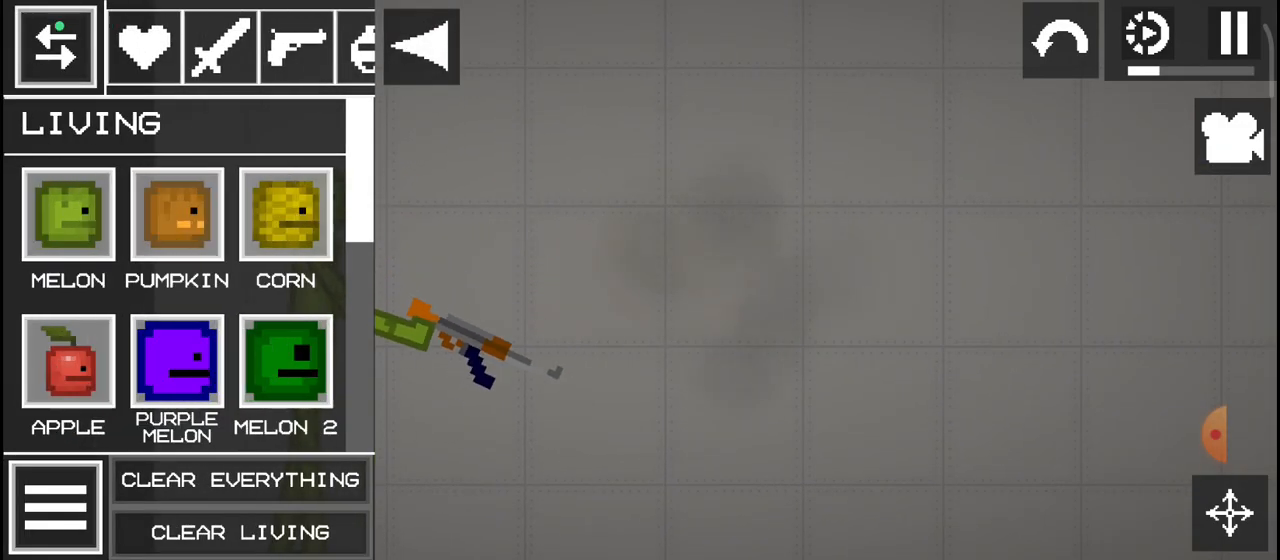
pyautogui.click(50, 46)
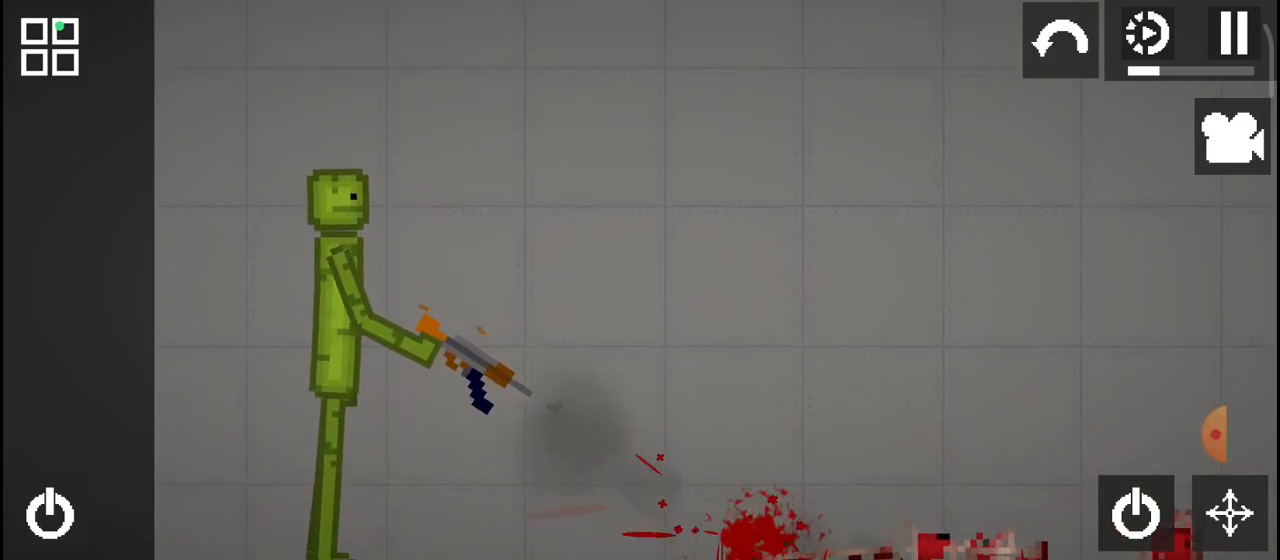
pyautogui.click(48, 48)
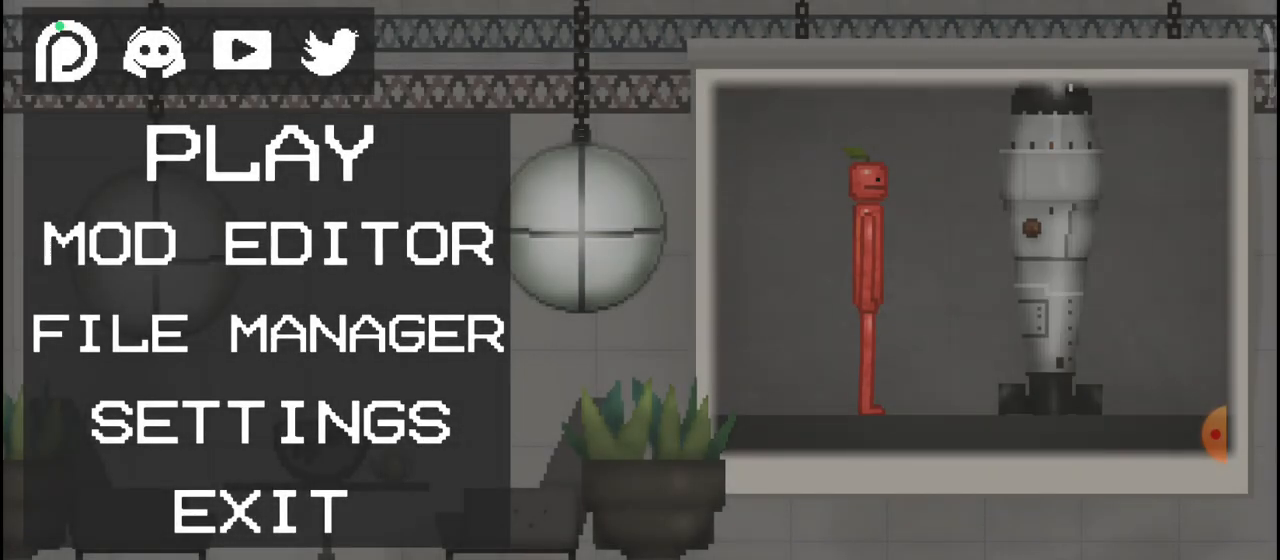
# Step: Enter MOD EDITOR from the main menu to show its mod list
pyautogui.click(258, 244)
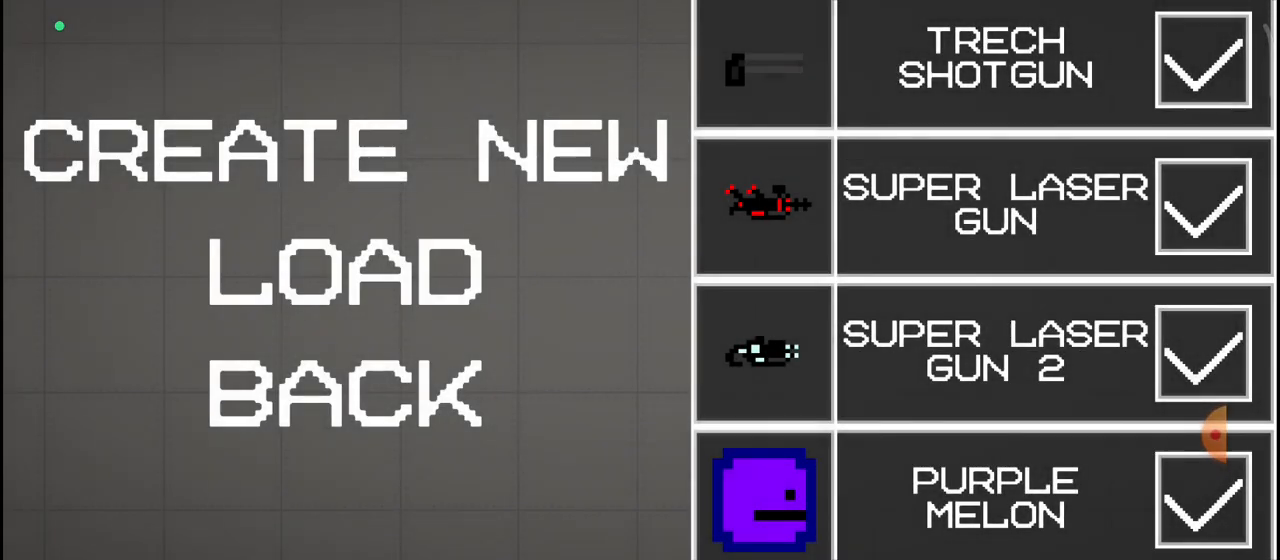